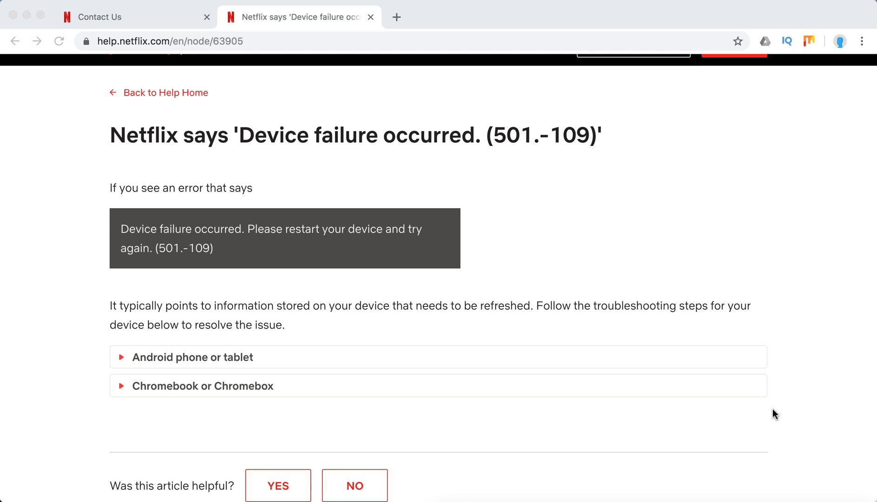
{"action": "mouse_move", "coordinate": [780, 416]}
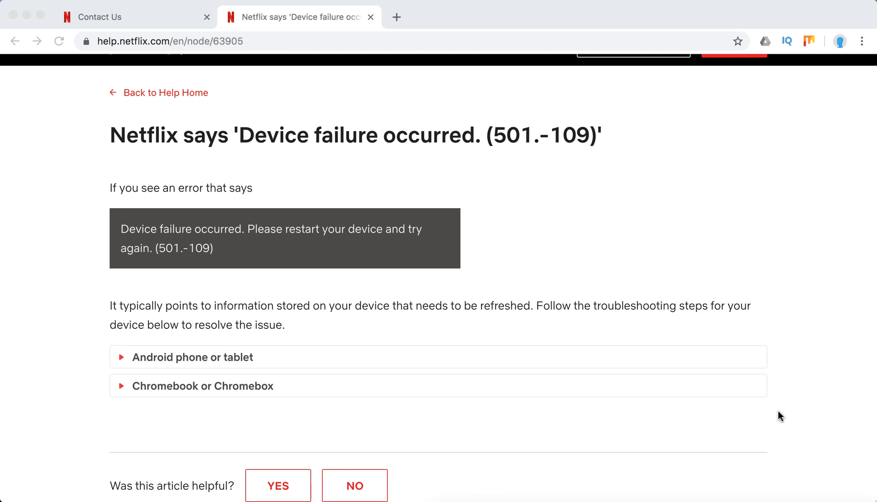
{"action": "mouse_move", "coordinate": [530, 151]}
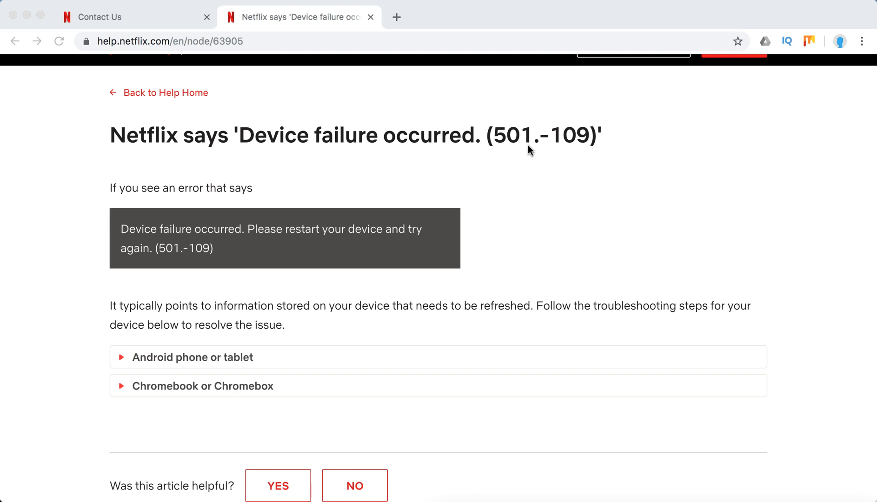
{"action": "mouse_move", "coordinate": [562, 150]}
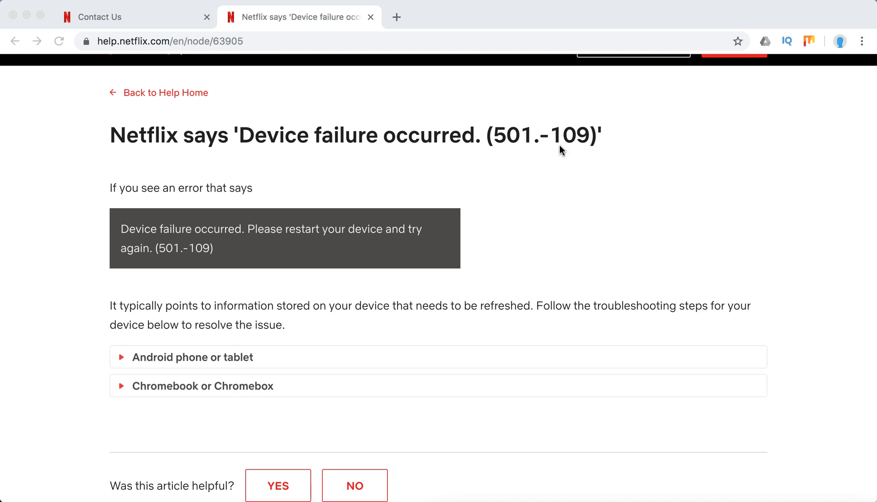
{"action": "mouse_move", "coordinate": [332, 219]}
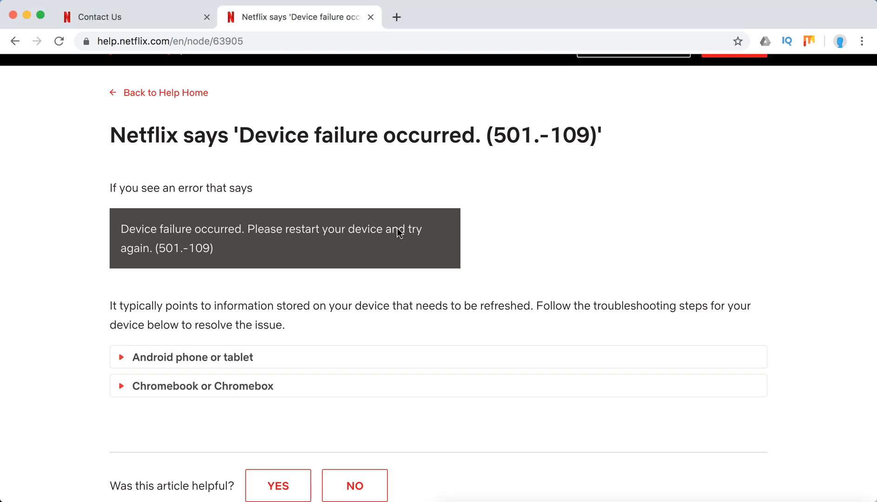
{"action": "mouse_move", "coordinate": [450, 232]}
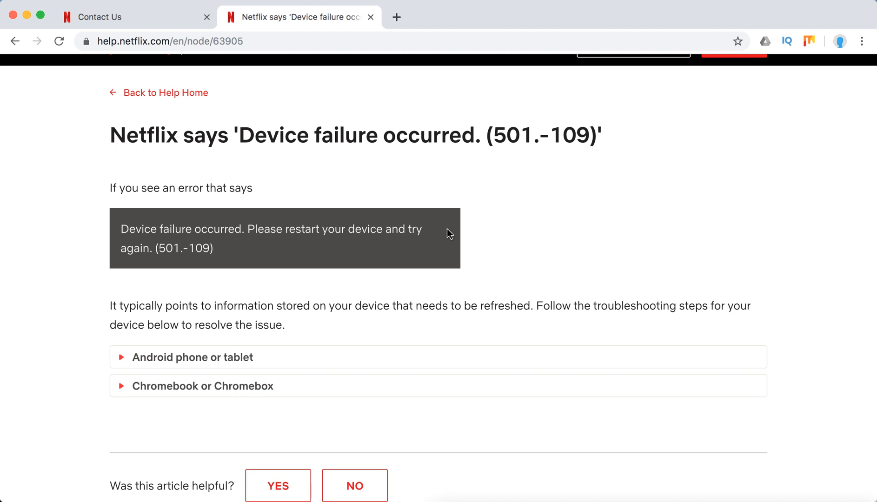
{"action": "mouse_move", "coordinate": [192, 358]}
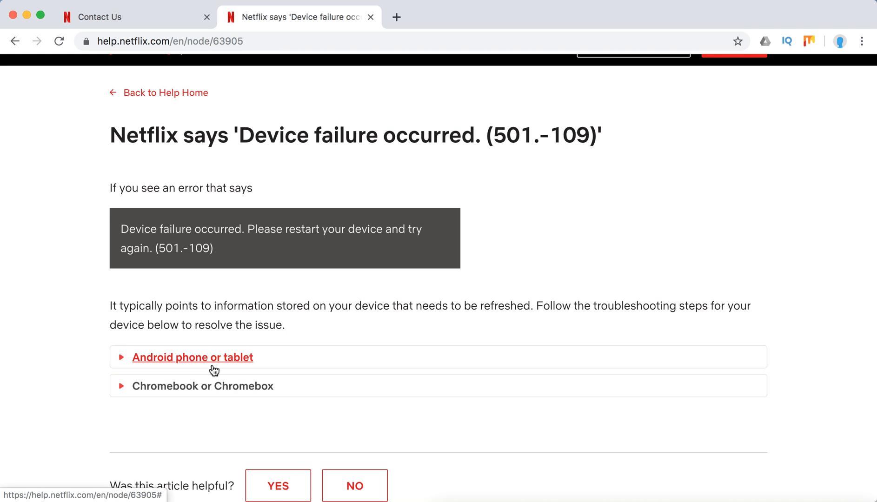
Expand the 'Chromebook or Chromebox' and 'Android phone or tablet' sections and scroll through their restart steps
{"action": "left_click", "coordinate": [203, 386]}
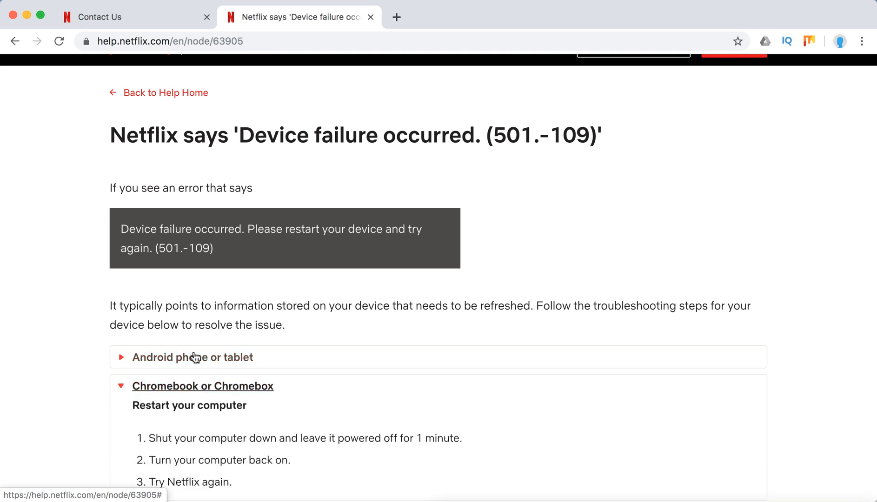
{"action": "left_click", "coordinate": [192, 358]}
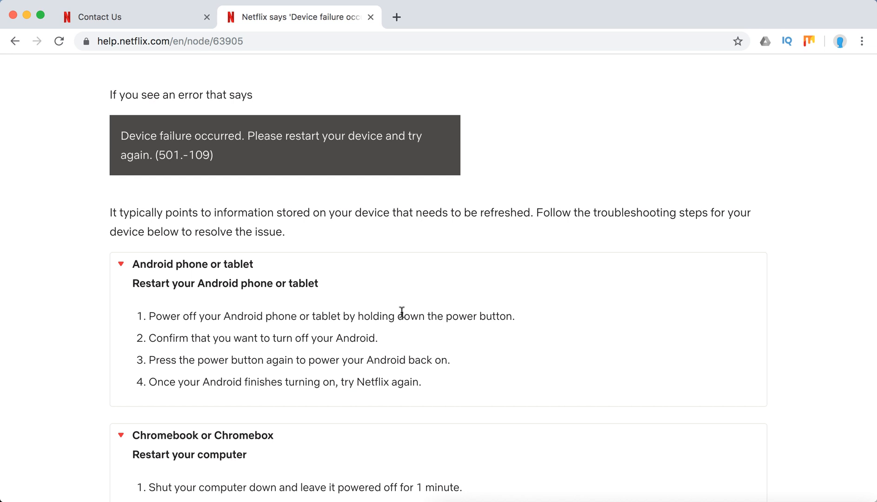
{"action": "scroll", "scroll_direction": "down", "scroll_amount": 3}
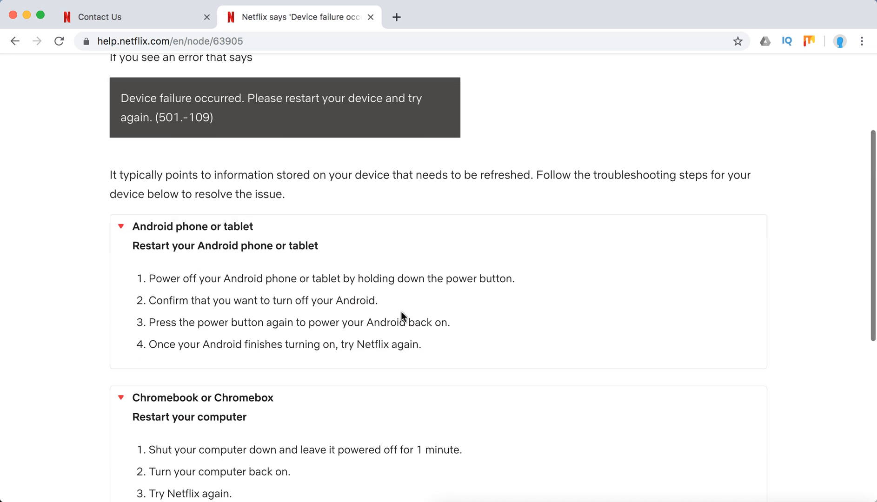
{"action": "scroll", "scroll_direction": "down", "scroll_amount": 3}
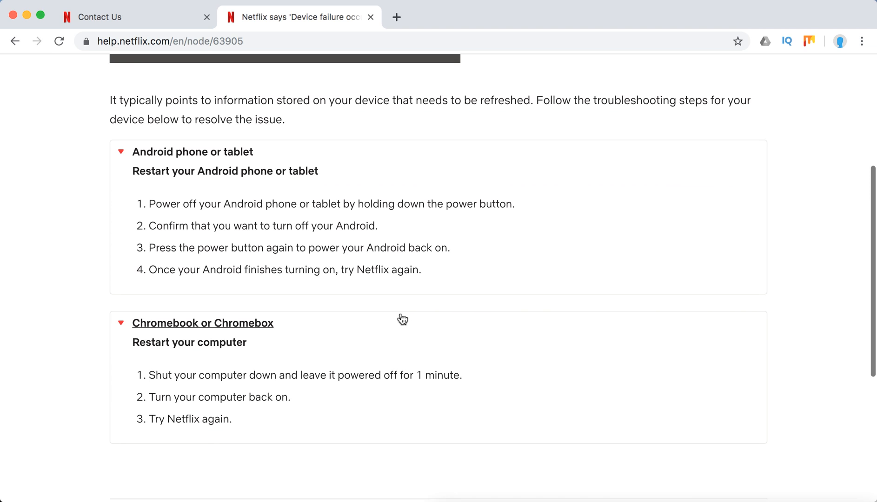
{"action": "mouse_move", "coordinate": [301, 306]}
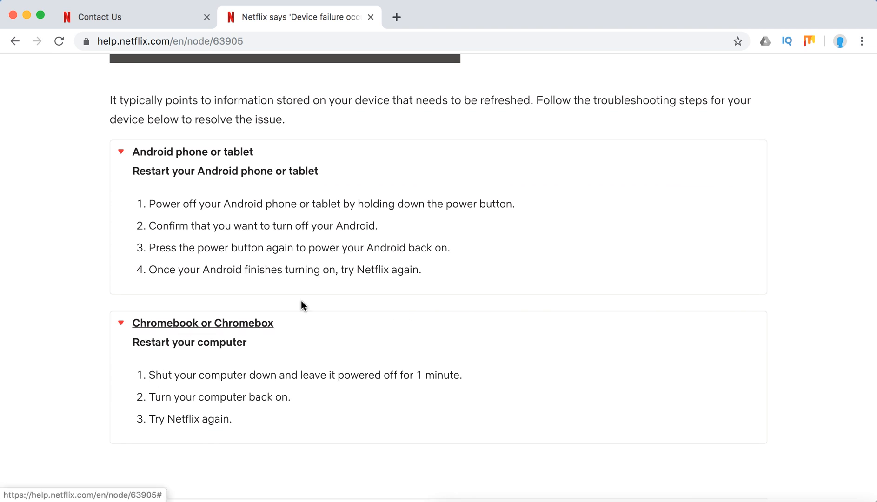
{"action": "mouse_move", "coordinate": [358, 293]}
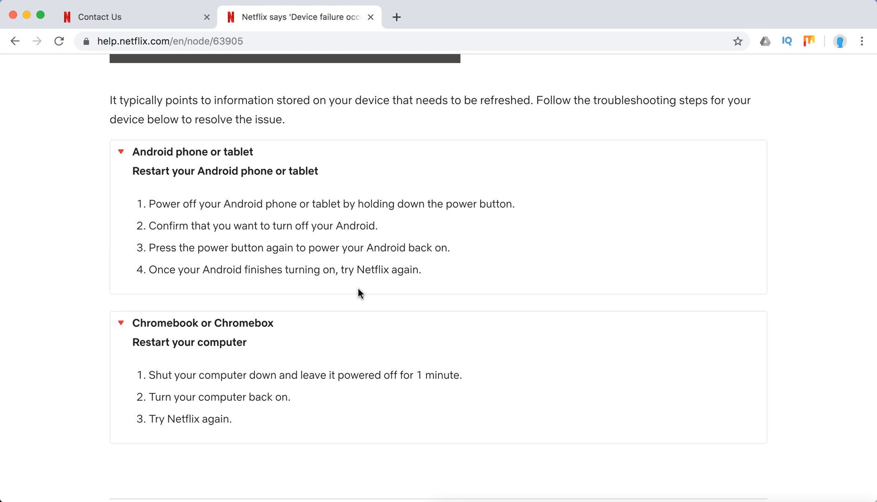
{"action": "left_click", "coordinate": [134, 16]}
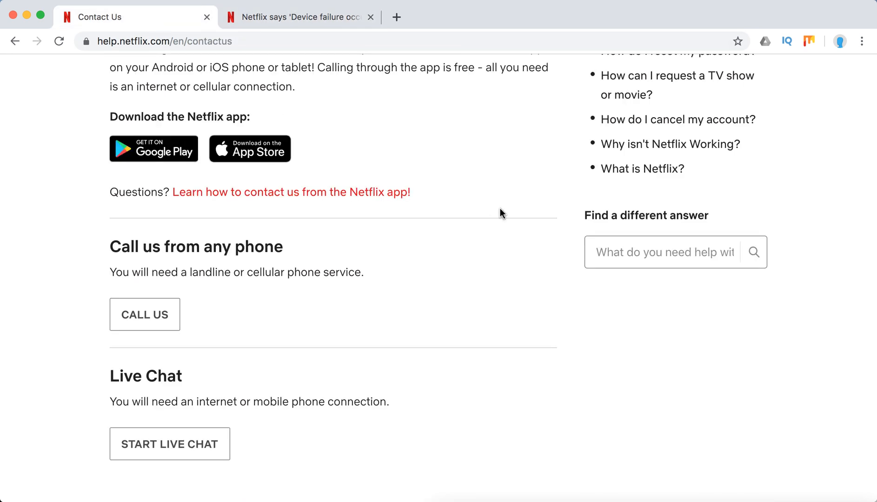
{"action": "scroll", "scroll_direction": "up", "scroll_amount": 3}
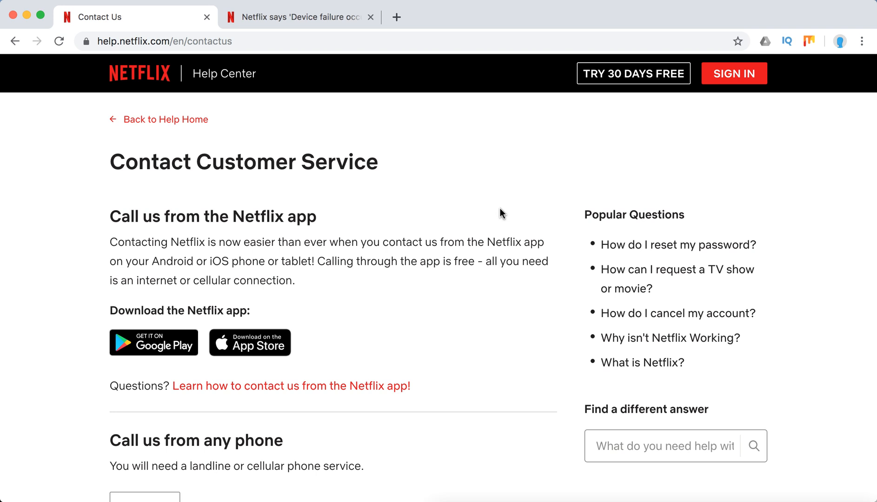
{"action": "scroll", "scroll_direction": "down", "scroll_amount": 3}
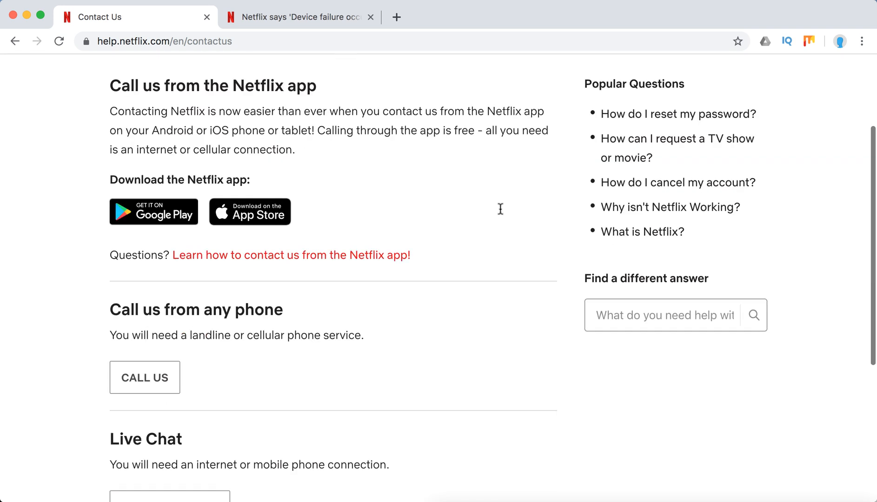
{"action": "scroll", "scroll_direction": "down", "scroll_amount": 3}
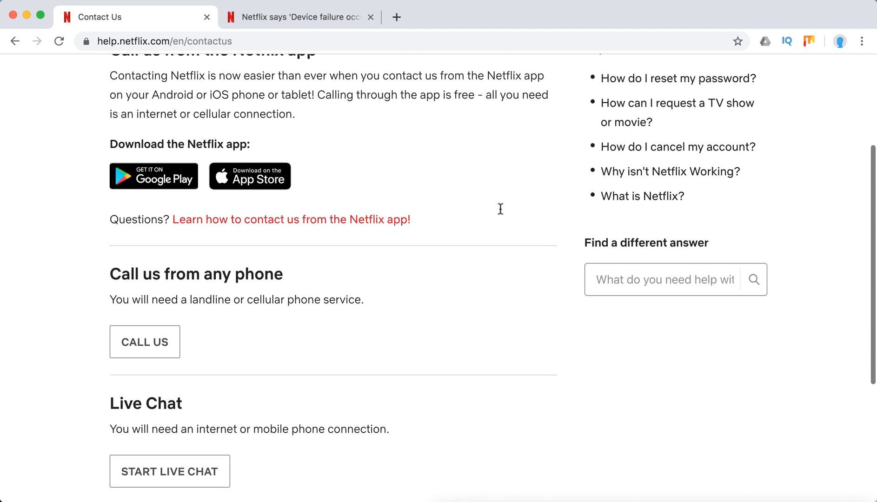
{"action": "scroll", "scroll_direction": "up", "scroll_amount": 3}
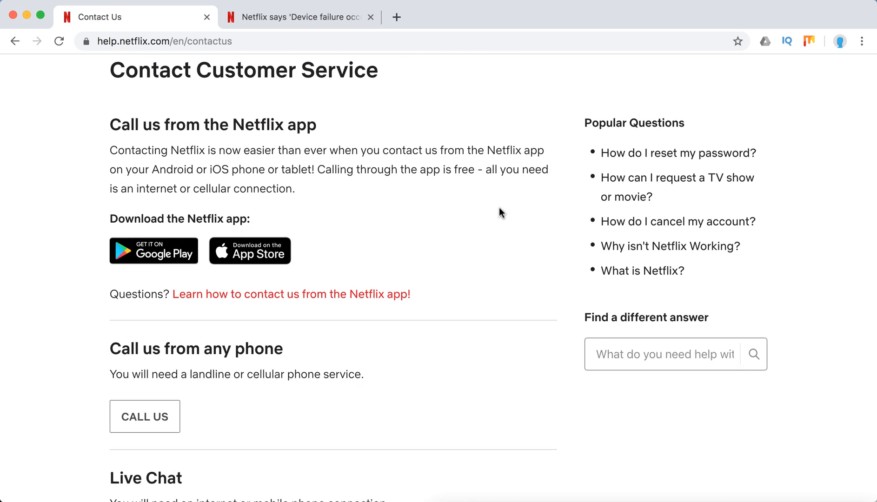
{"action": "left_click", "coordinate": [296, 17]}
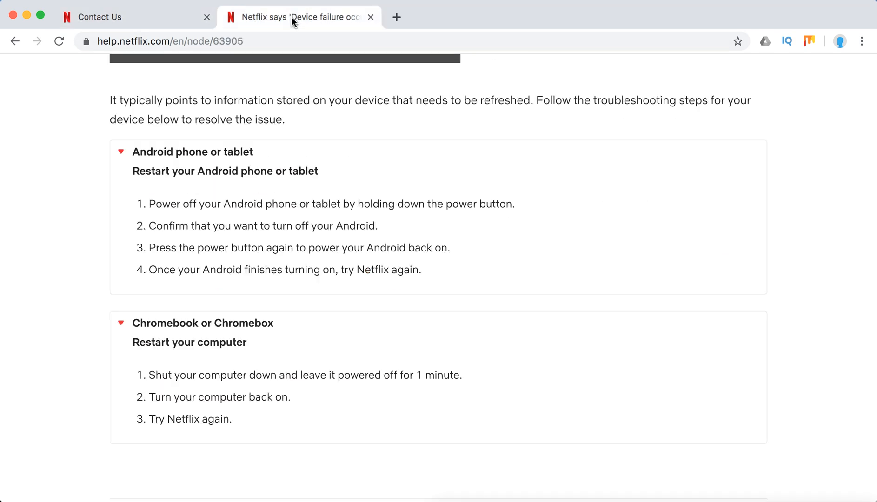
{"action": "scroll", "scroll_direction": "up", "scroll_amount": 3}
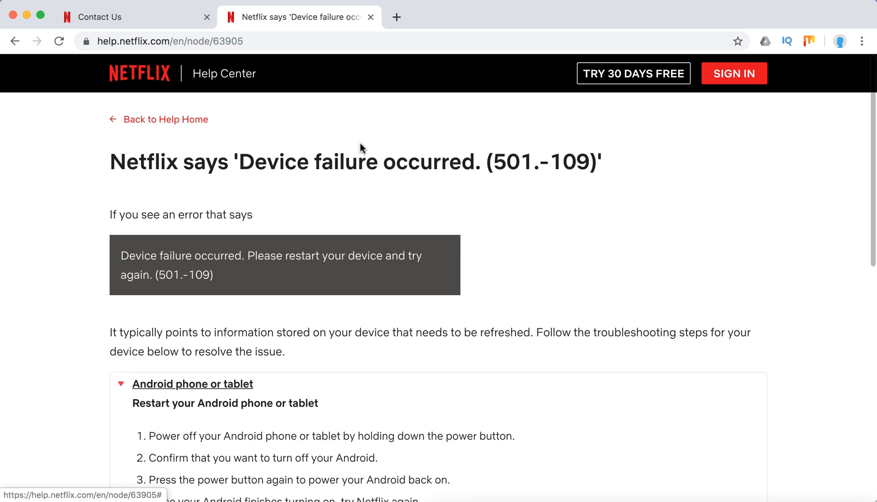